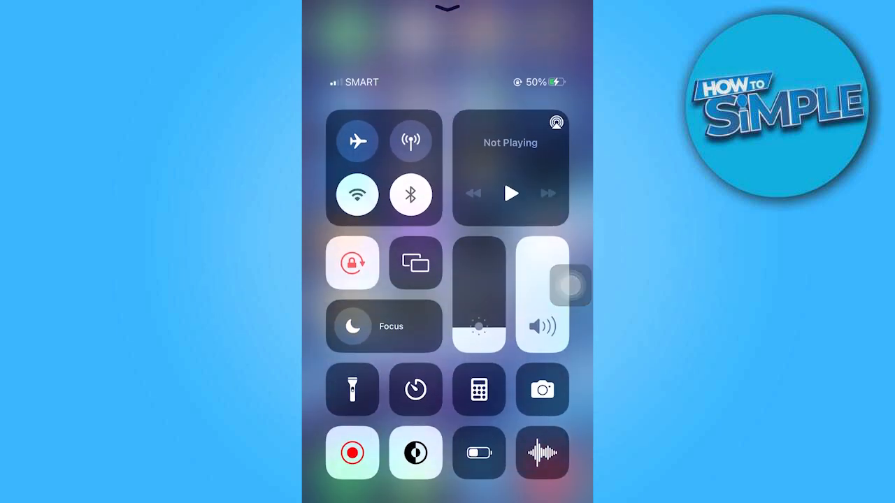
Dismiss Control Center and return to the home screen.
{"action": "left_click", "coordinate": [358, 140]}
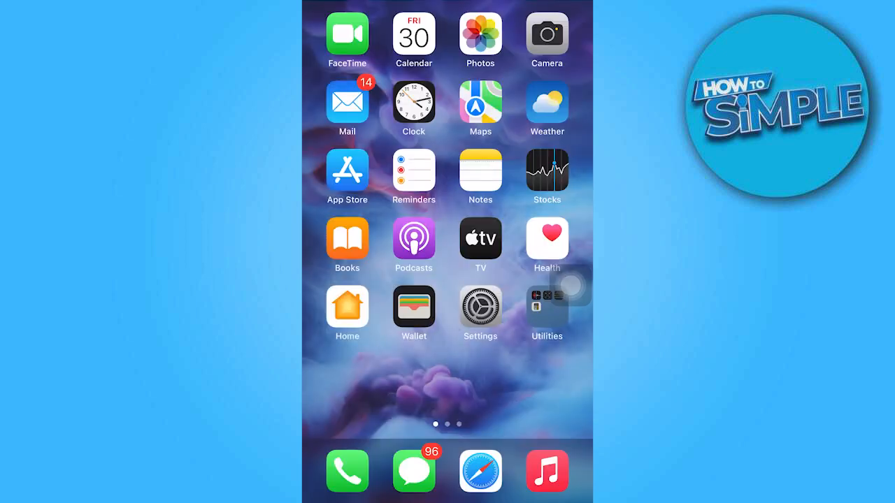
In Date & Time settings, turn Set Automatically off and show the manual date calendar.
{"action": "left_click", "coordinate": [481, 307]}
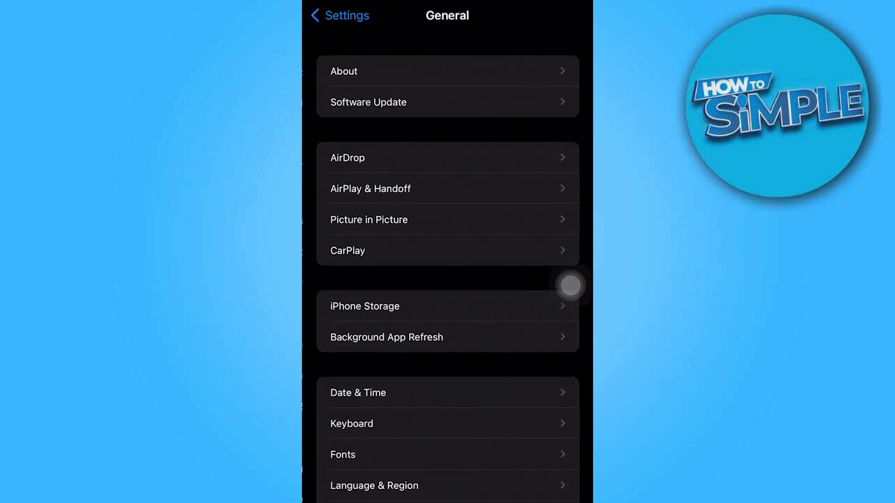
{"action": "left_click", "coordinate": [358, 392]}
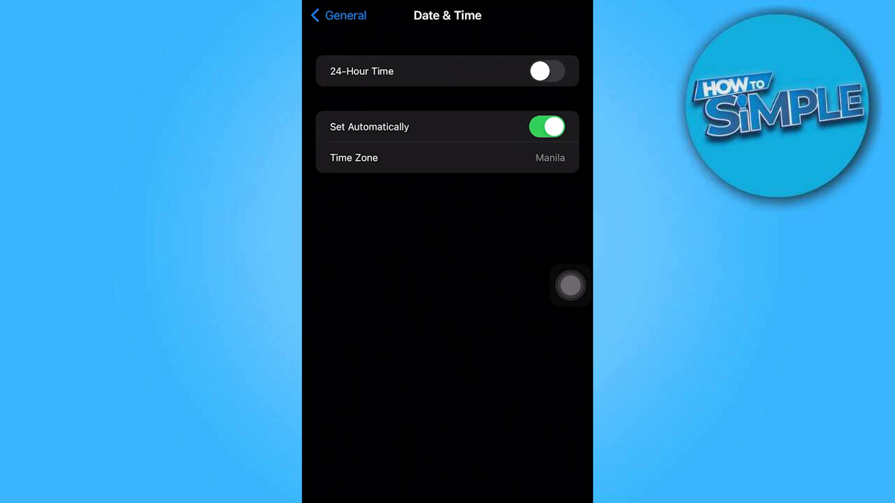
{"action": "left_click", "coordinate": [547, 126]}
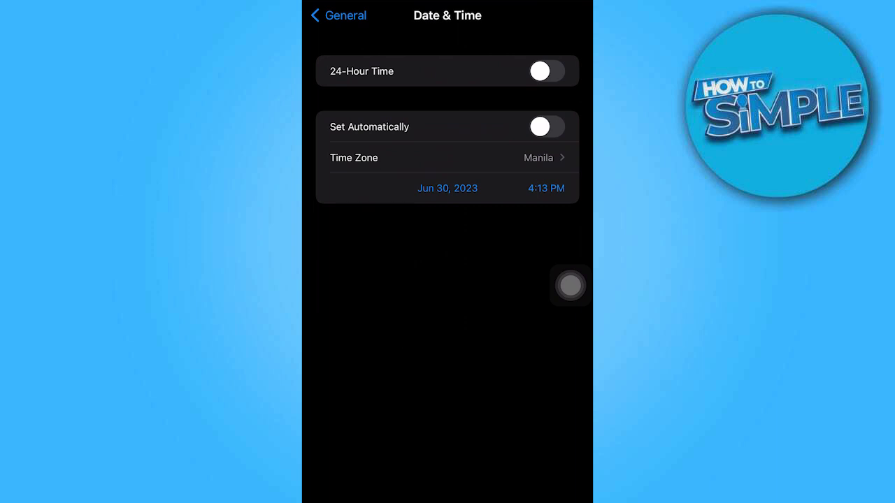
{"action": "left_click", "coordinate": [448, 187]}
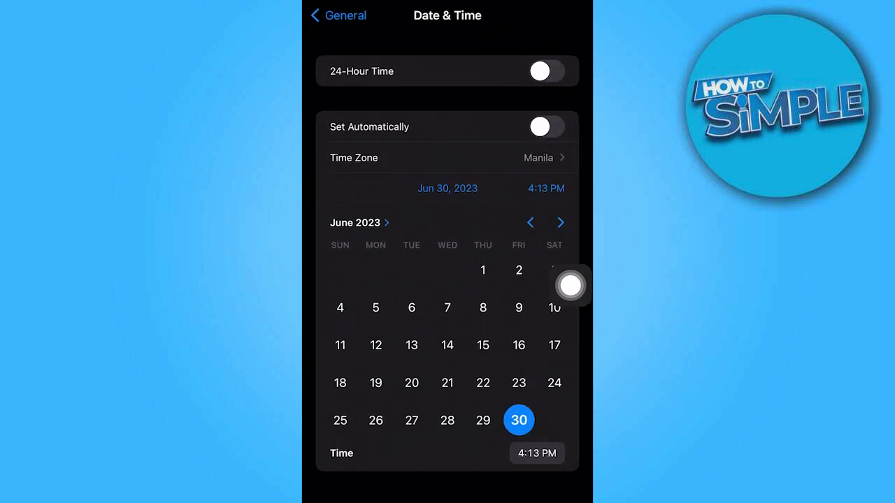
Roll the time wheel back to an earlier time before switching to the WhatsApp chat.
{"action": "left_click", "coordinate": [537, 453]}
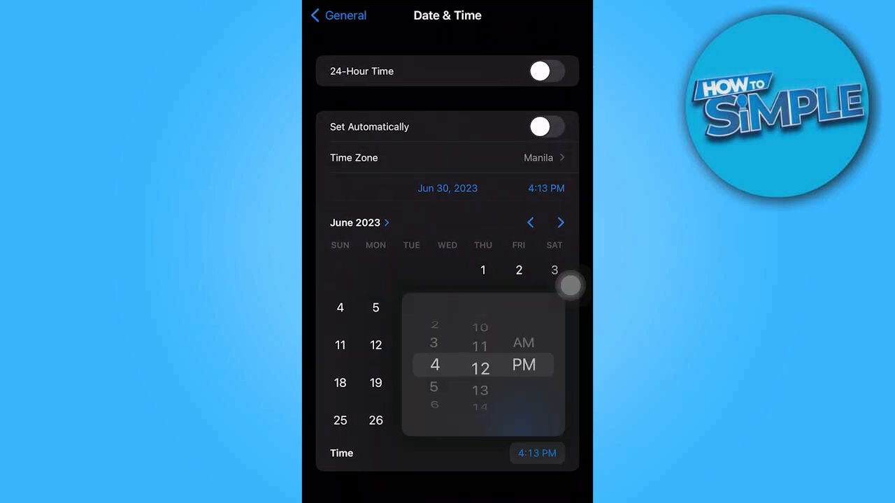
{"action": "scroll", "scroll_direction": "down", "scroll_amount": 3}
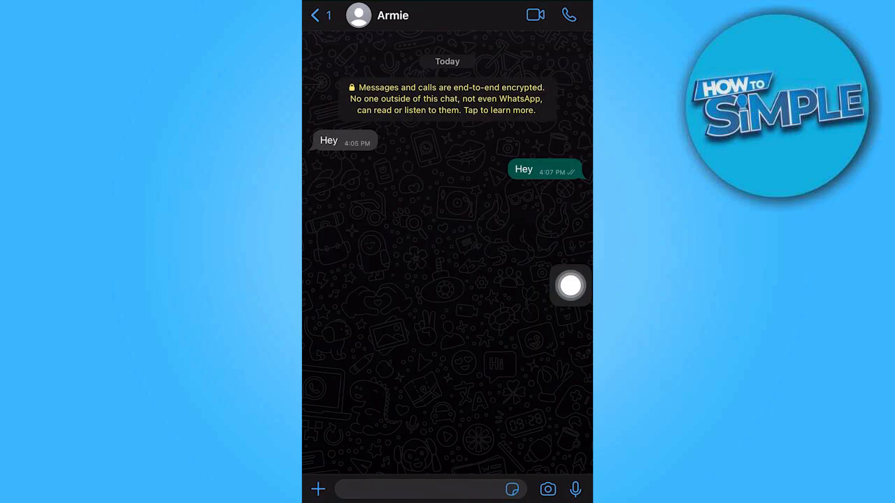
Delete the sent 'Hey' message for everyone in the WhatsApp chat.
{"action": "left_click", "coordinate": [523, 169]}
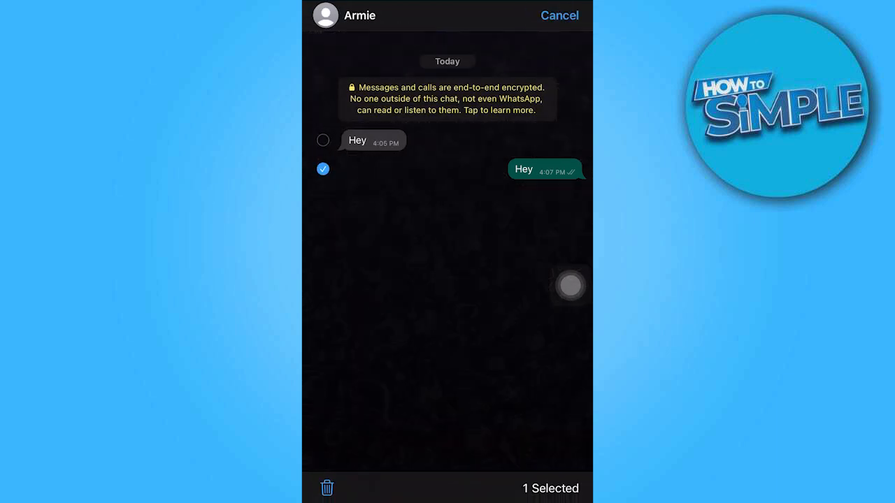
{"action": "left_click", "coordinate": [327, 488]}
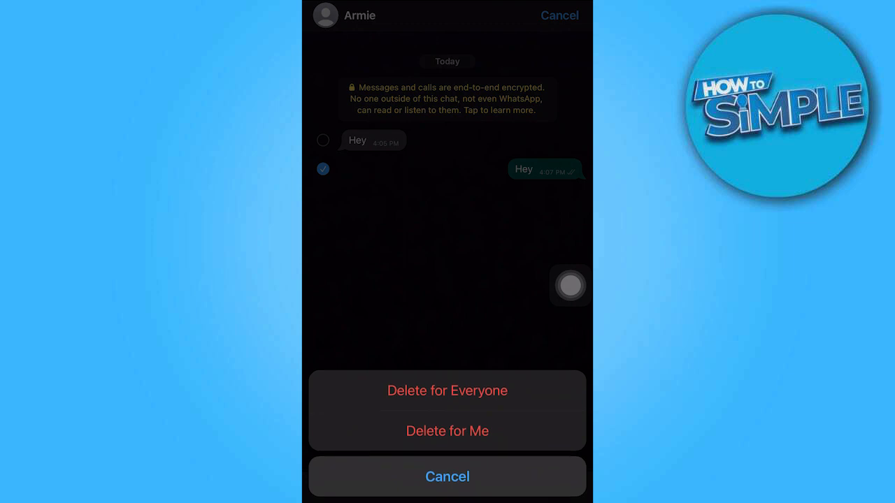
{"action": "left_click", "coordinate": [447, 477]}
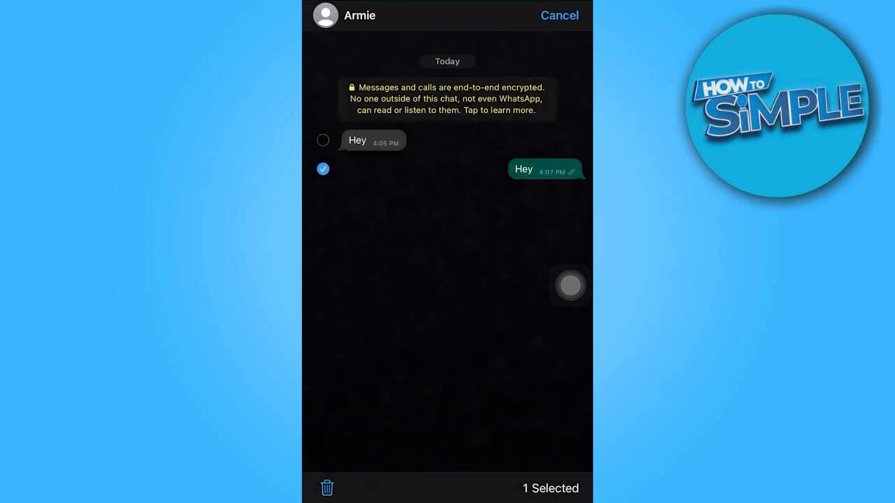
{"action": "left_click", "coordinate": [328, 489]}
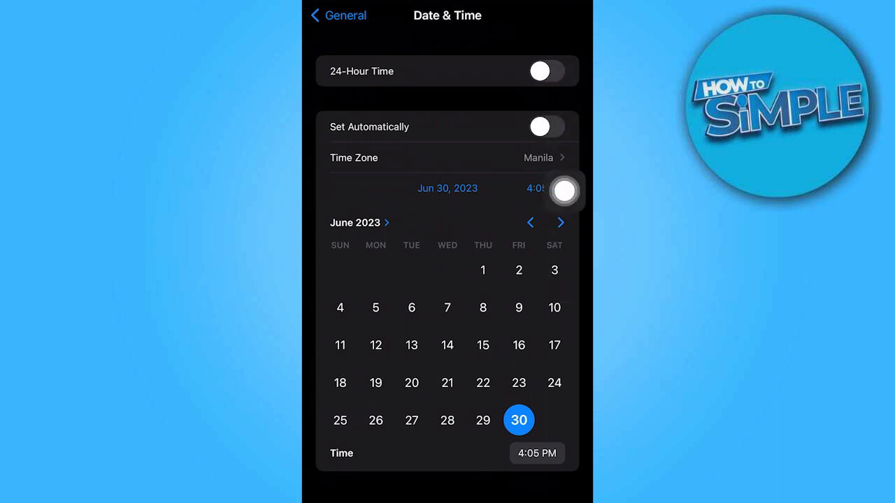
Turn Set Automatically back on so the iPhone sets its own date and time.
{"action": "left_click", "coordinate": [546, 126]}
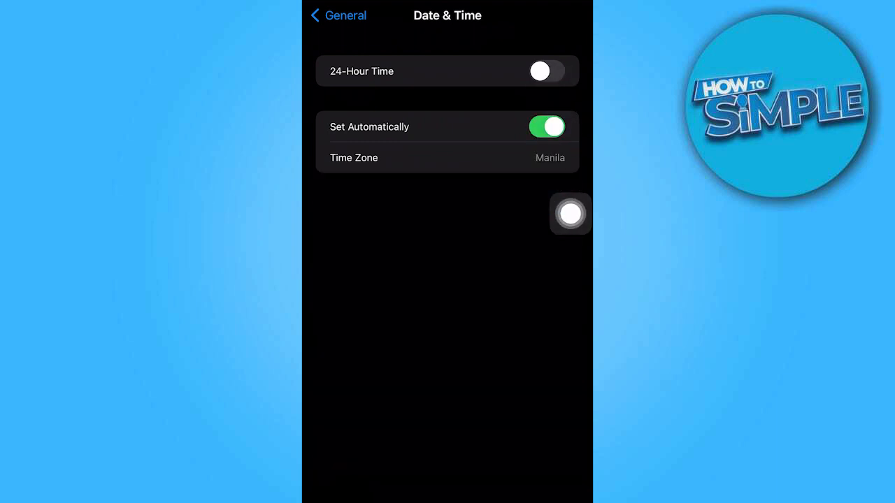